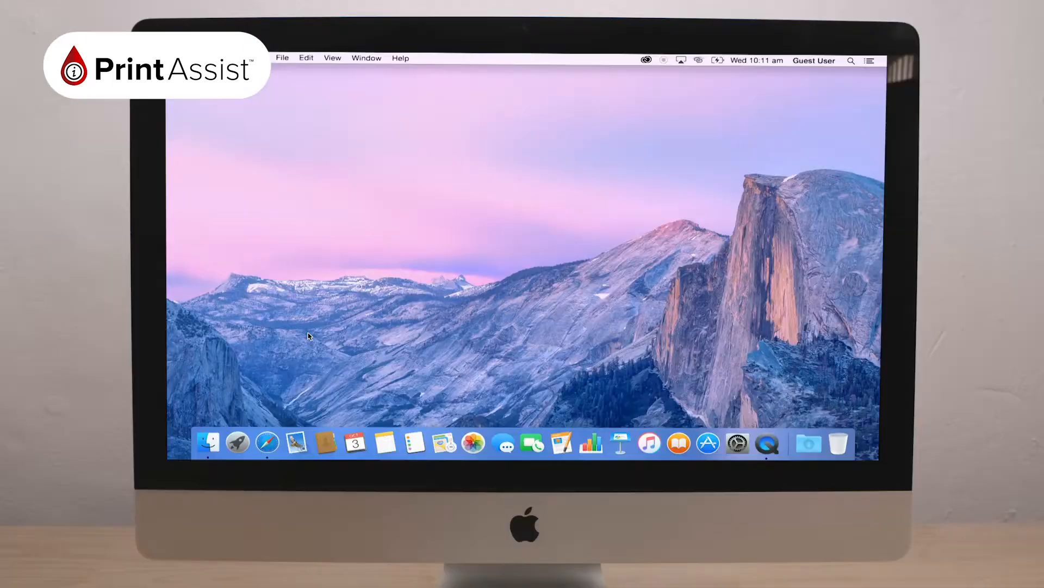
Launch Safari and load the canon.com.au home page
{"action": "left_click", "coordinate": [268, 441]}
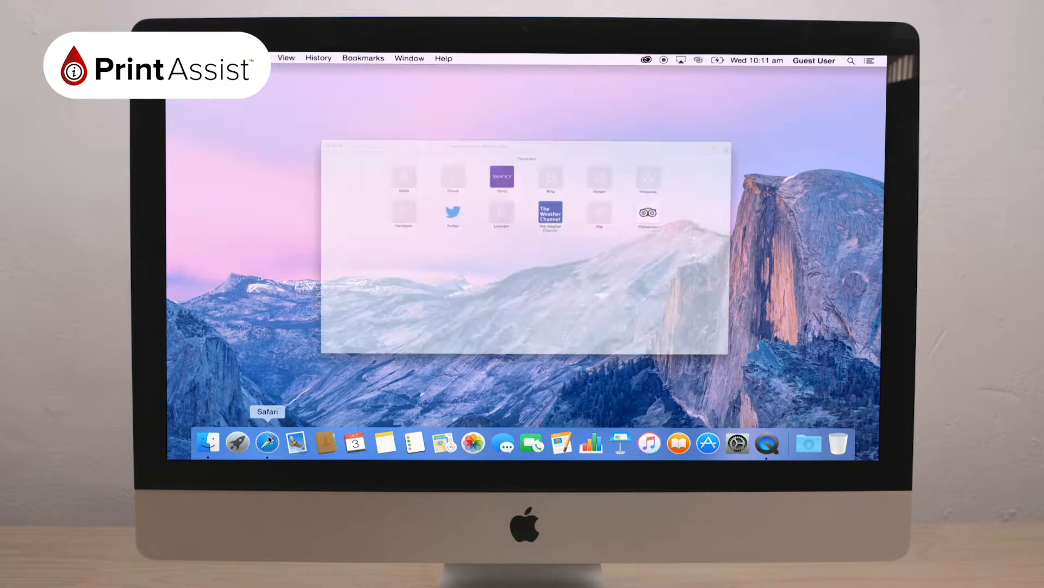
{"action": "left_click", "coordinate": [267, 443]}
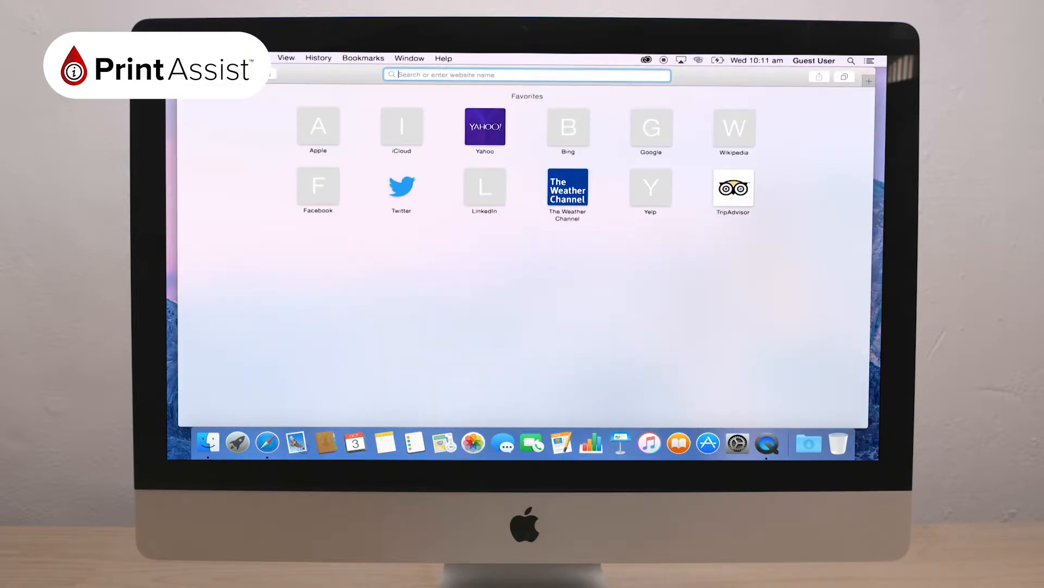
{"action": "type", "text": "canon.com.au"}
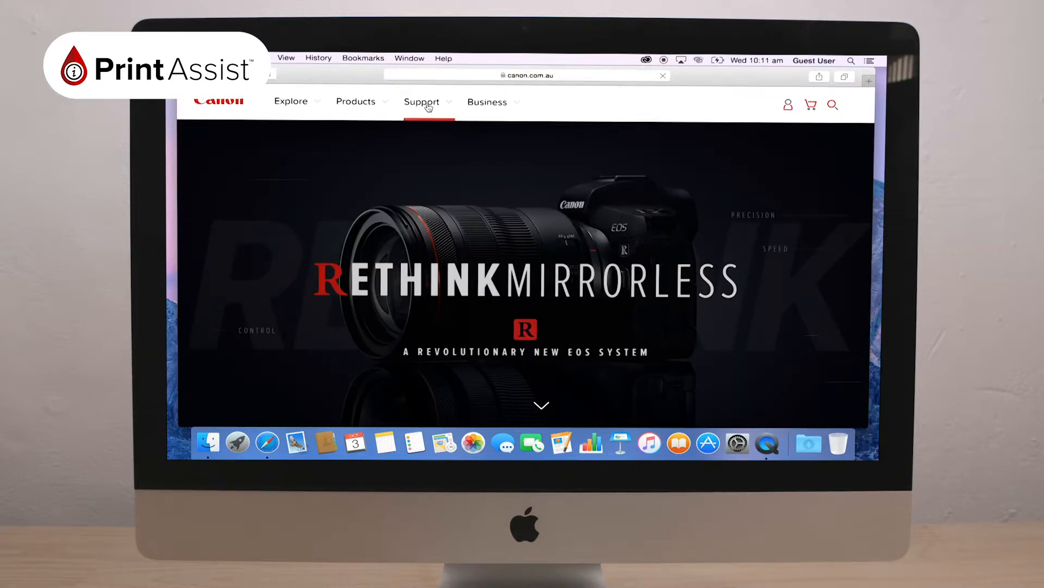
Go to Support drivers and downloads and search for the printer model G6060
{"action": "left_click", "coordinate": [421, 102]}
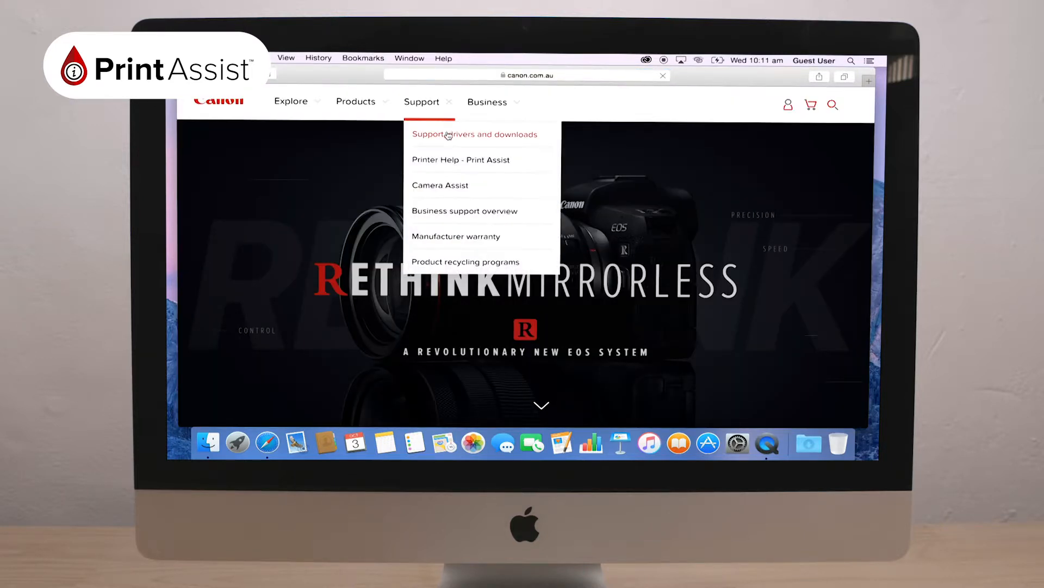
{"action": "left_click", "coordinate": [473, 134]}
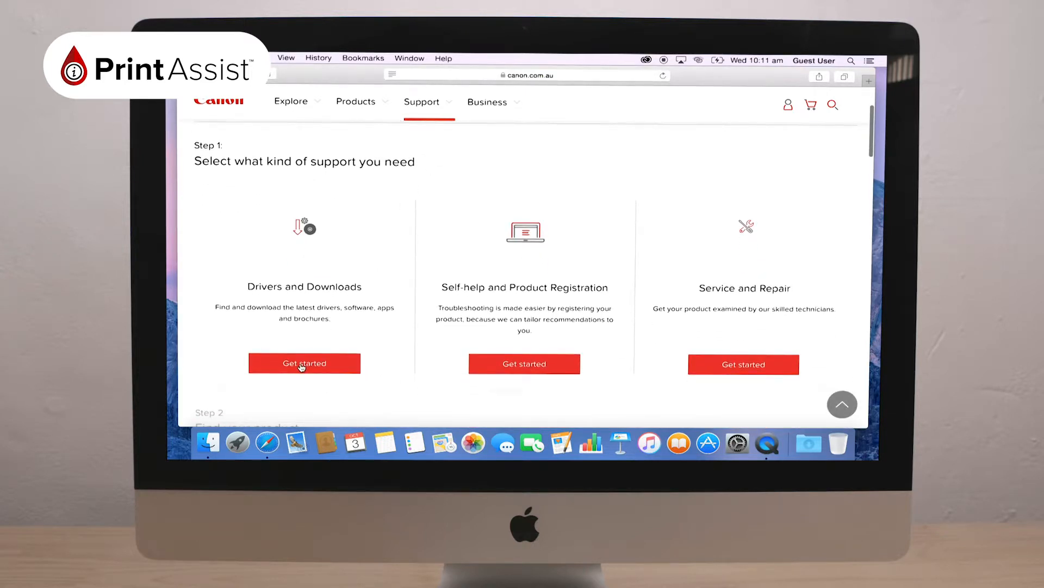
{"action": "left_click", "coordinate": [304, 363]}
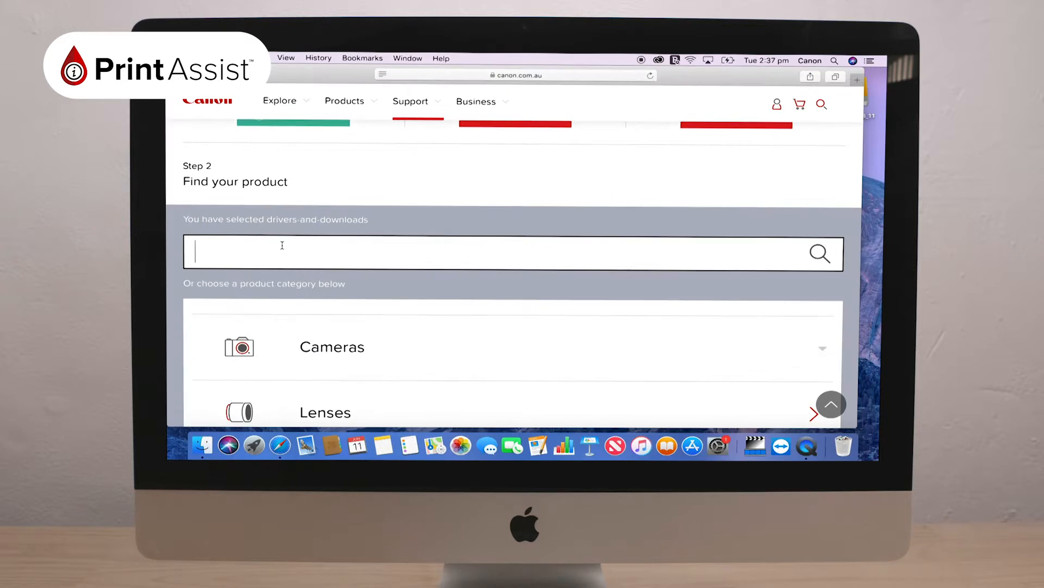
{"action": "type", "text": "G6060"}
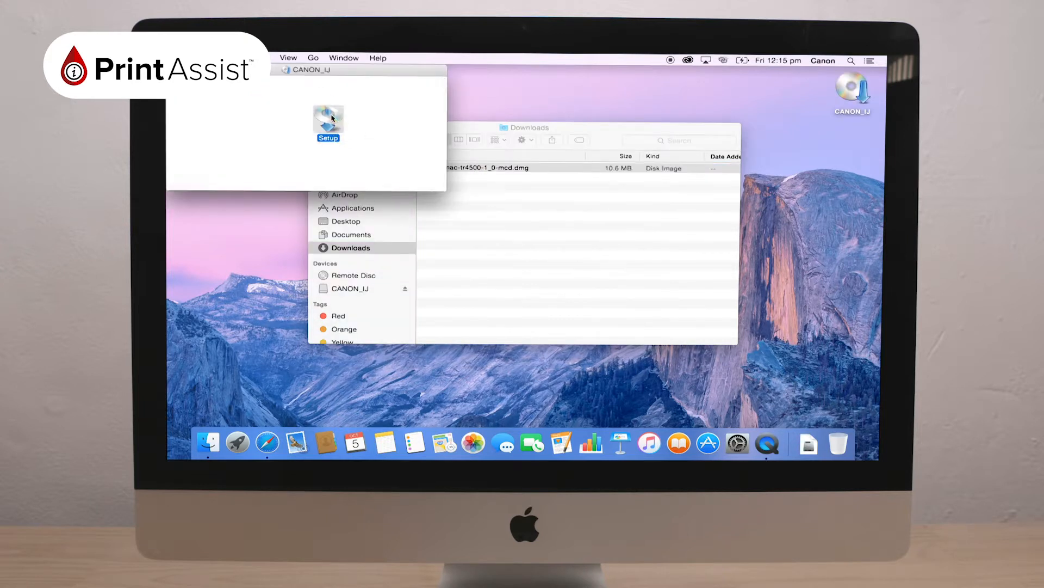
Run the downloaded printer Setup program and authorise installing its helper tool
{"action": "double_click", "coordinate": [327, 124]}
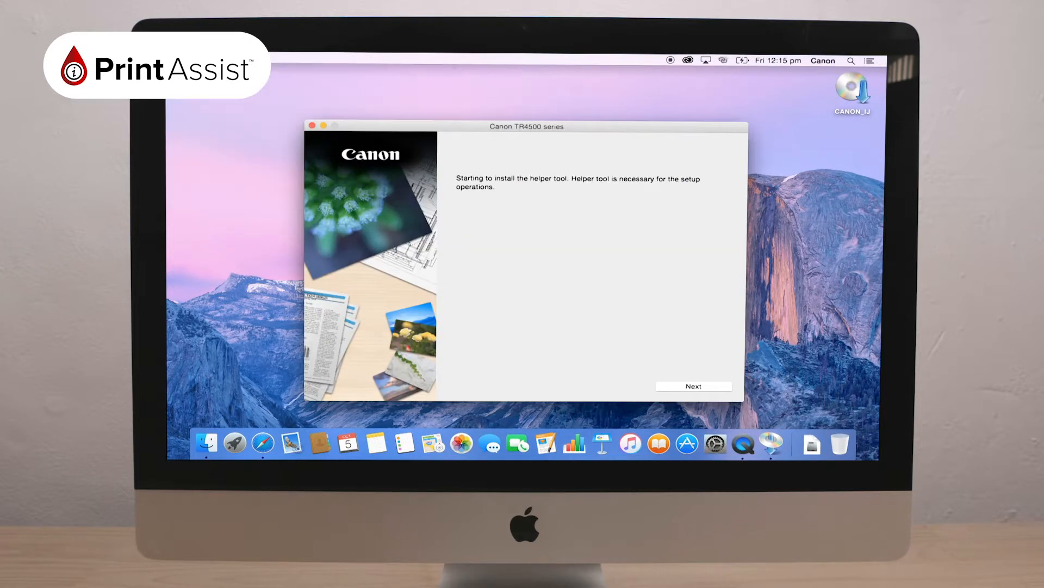
{"action": "left_click", "coordinate": [692, 386]}
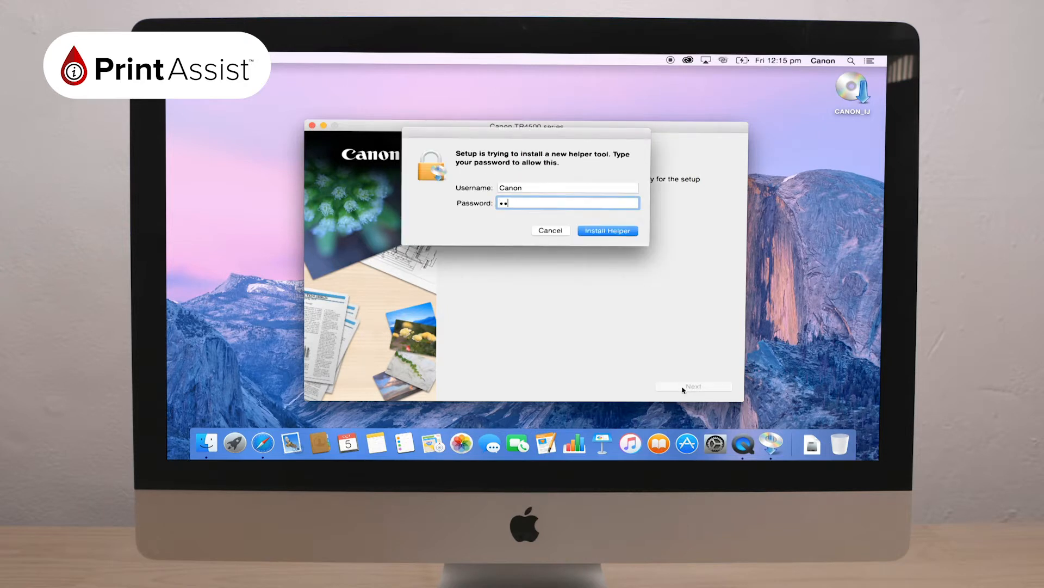
{"action": "left_click", "coordinate": [606, 231]}
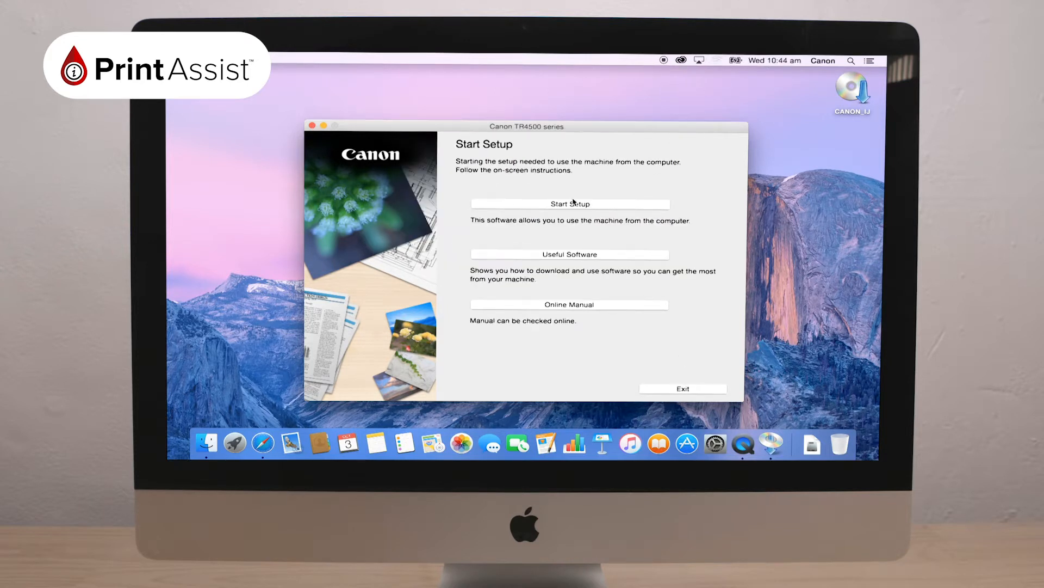
Start setup, keep Australia as the region, and choose USB Connection (USB Cable)
{"action": "left_click", "coordinate": [569, 204]}
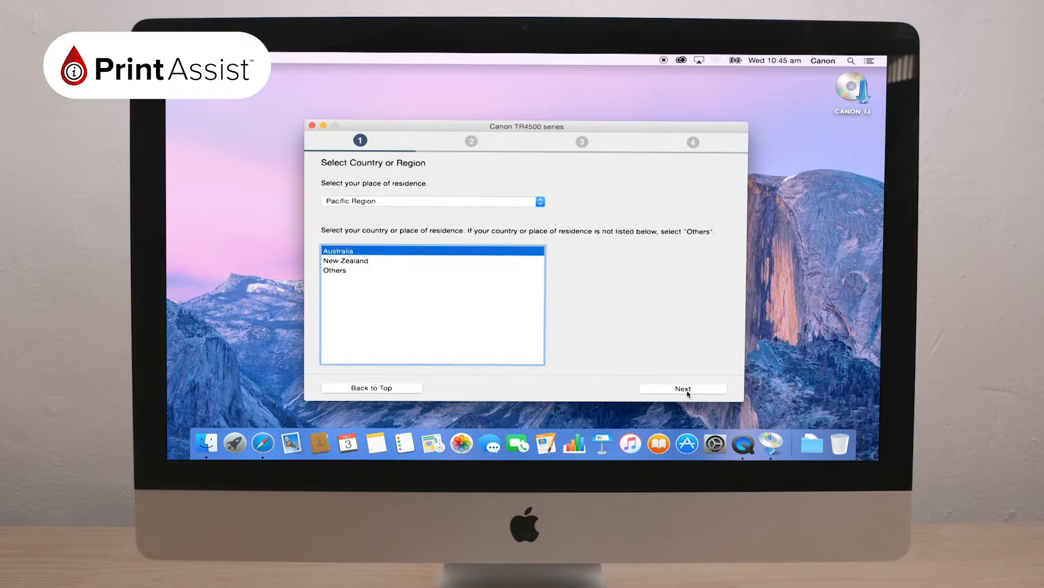
{"action": "left_click", "coordinate": [682, 388]}
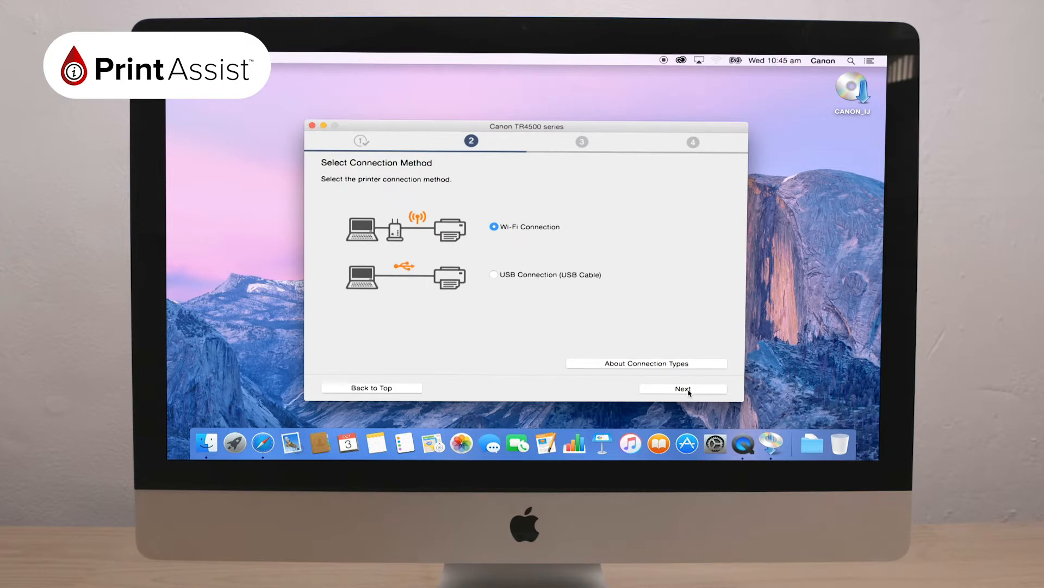
{"action": "left_click", "coordinate": [493, 274]}
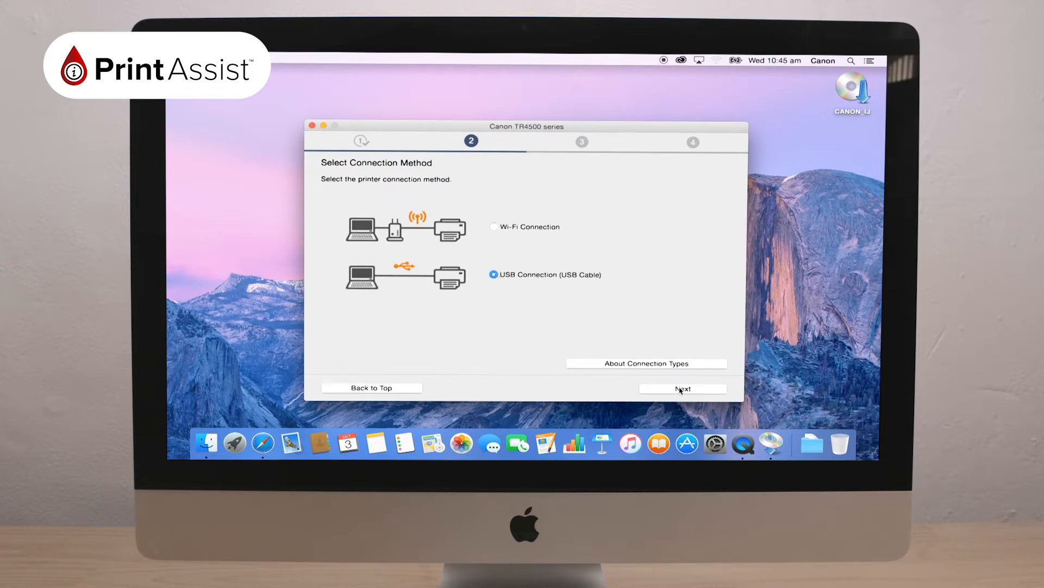
{"action": "left_click", "coordinate": [683, 389]}
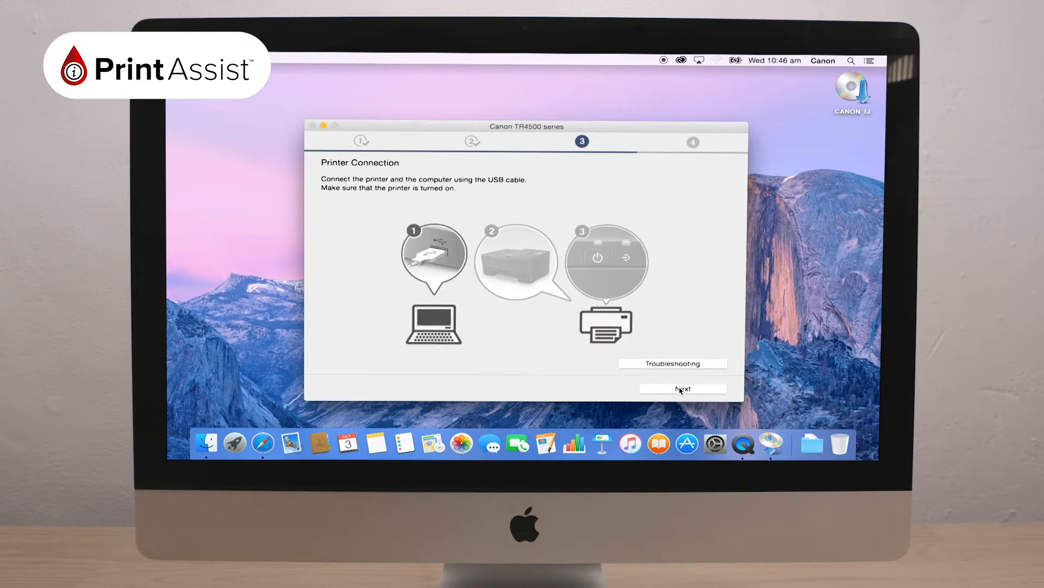
Continue past Printer Connection to Setup Complete and the software installation list
{"action": "left_click", "coordinate": [683, 388]}
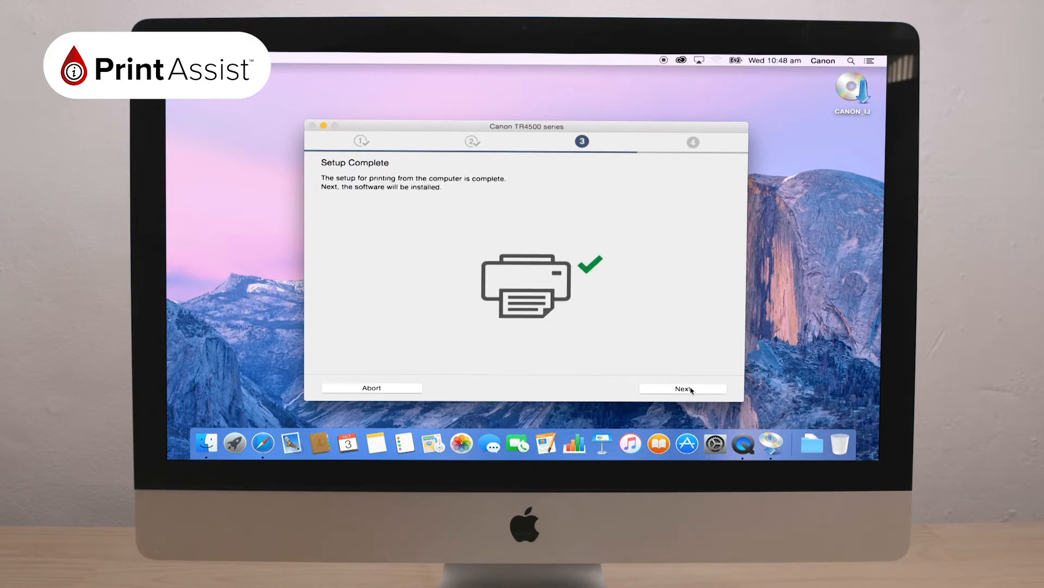
{"action": "left_click", "coordinate": [682, 389]}
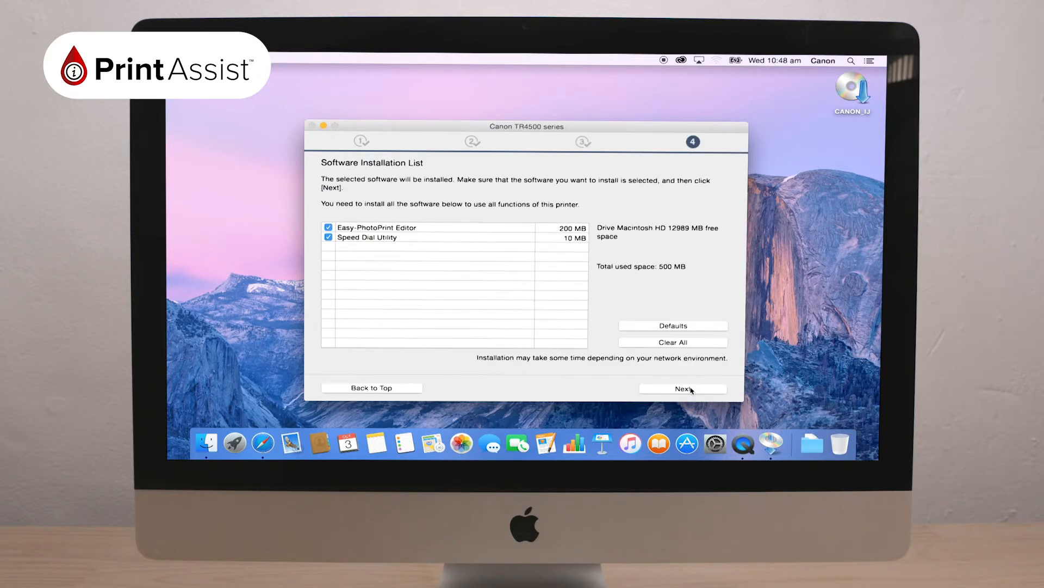
Install Easy-PhotoPrint Editor and Speed Dial Utility with Do not create shortcut selected
{"action": "left_click", "coordinate": [682, 388]}
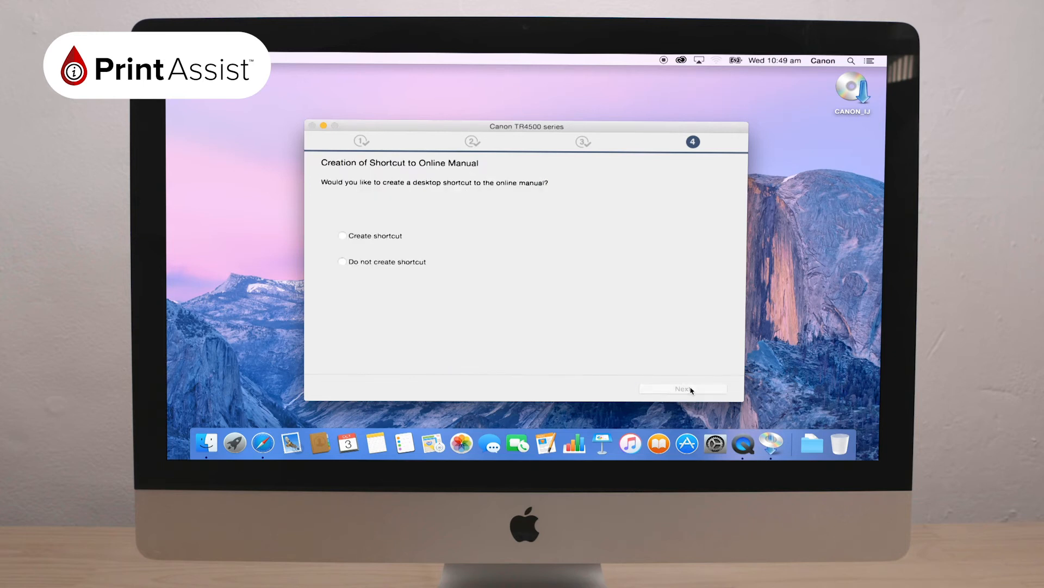
{"action": "left_click", "coordinate": [342, 261]}
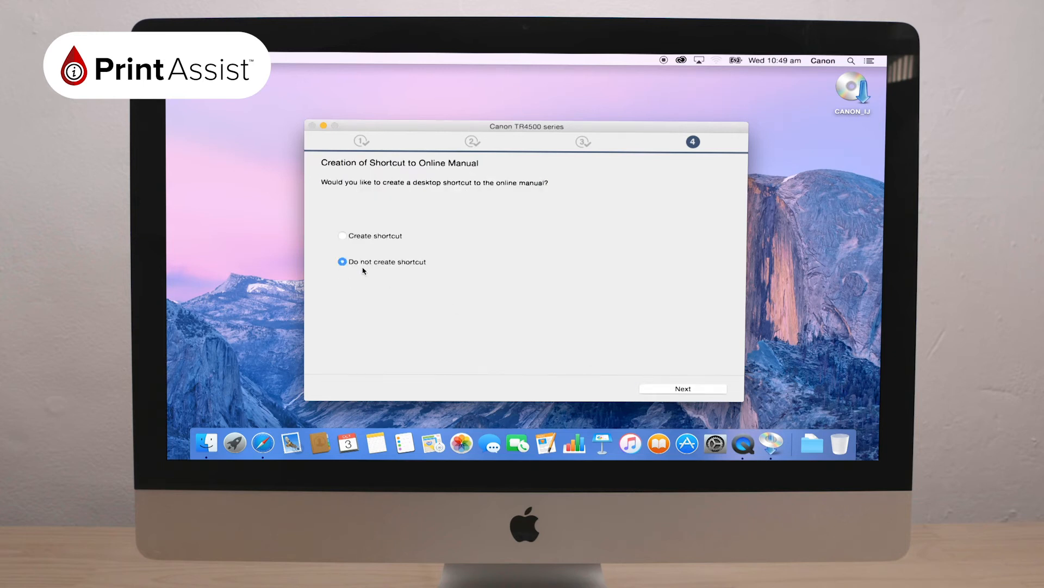
{"action": "left_click", "coordinate": [682, 389]}
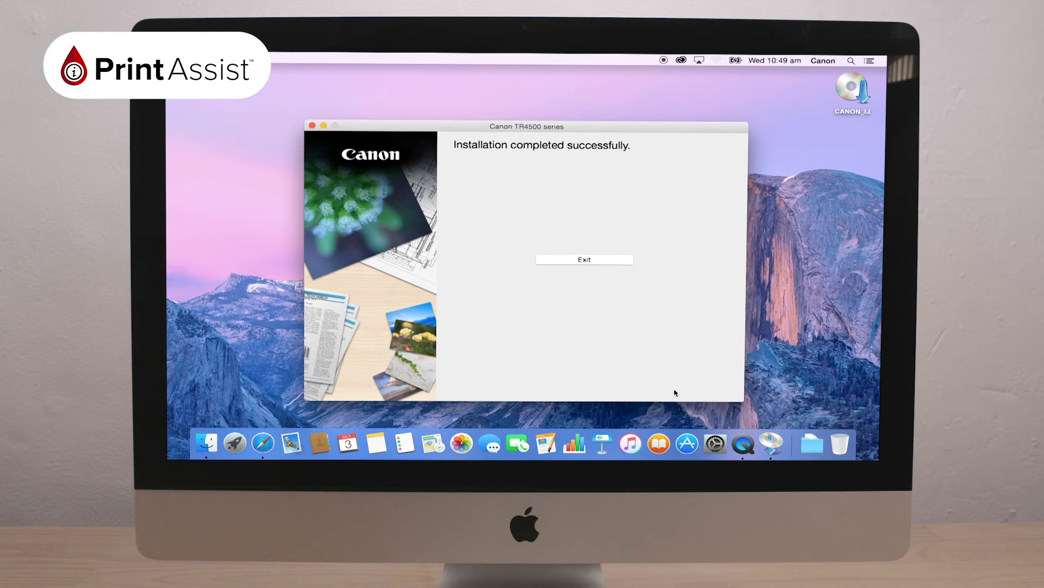